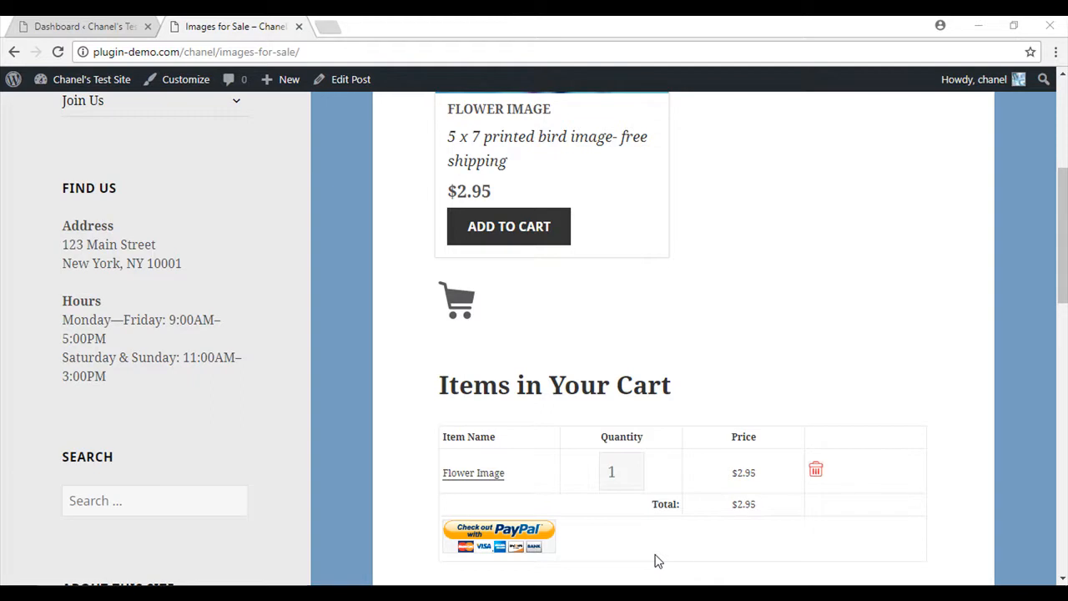
{"action": "mouse_move", "coordinate": [760, 365]}
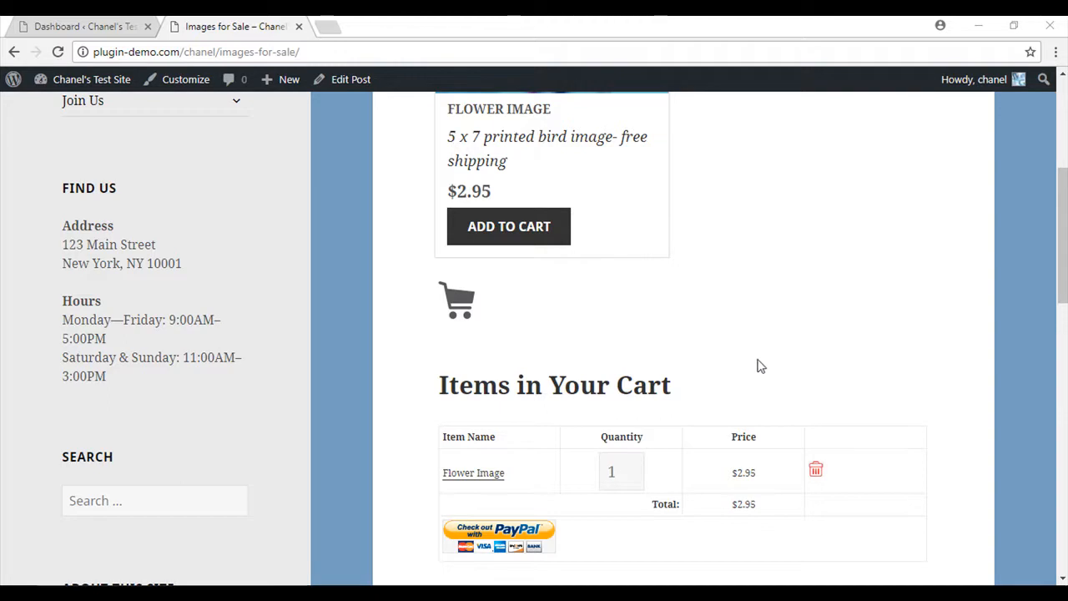
{"action": "mouse_move", "coordinate": [463, 362]}
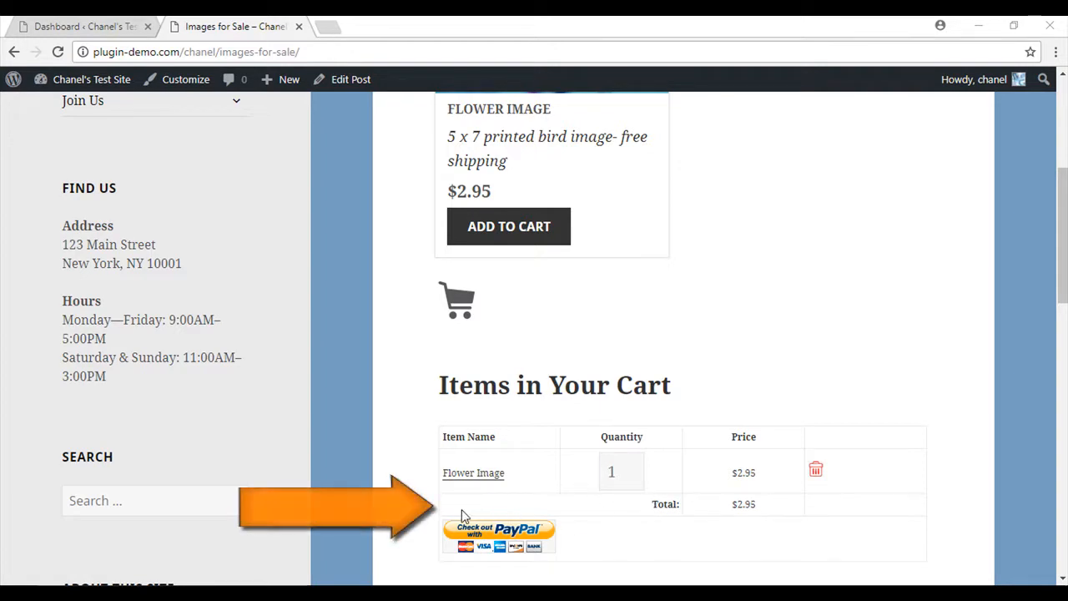
Step: Go from the storefront cart to Simple Cart's Coupons page in the admin Dashboard
{"action": "left_click", "coordinate": [82, 25]}
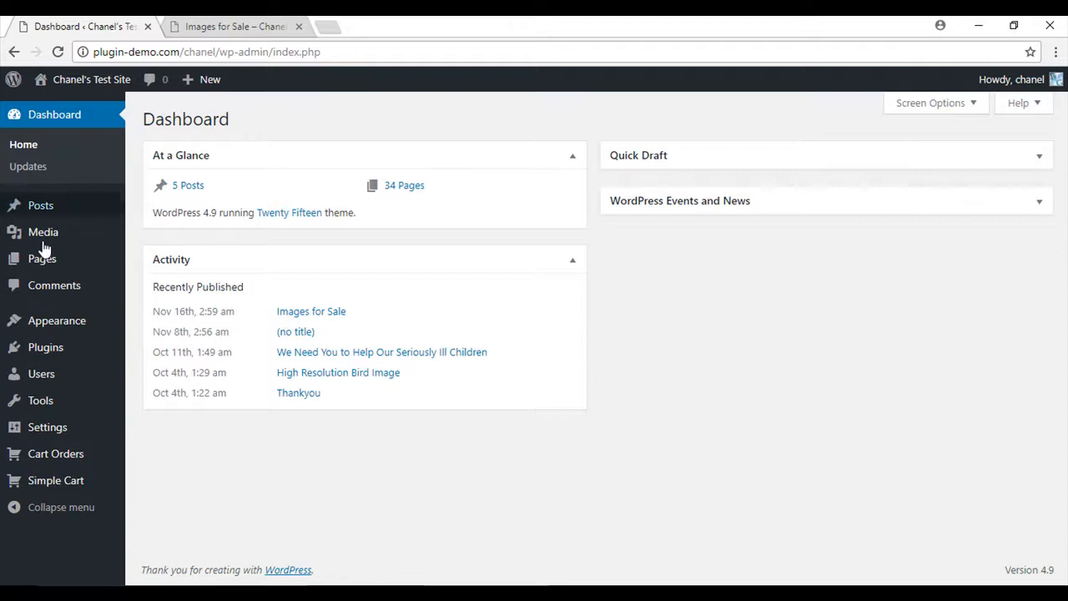
{"action": "mouse_move", "coordinate": [56, 480]}
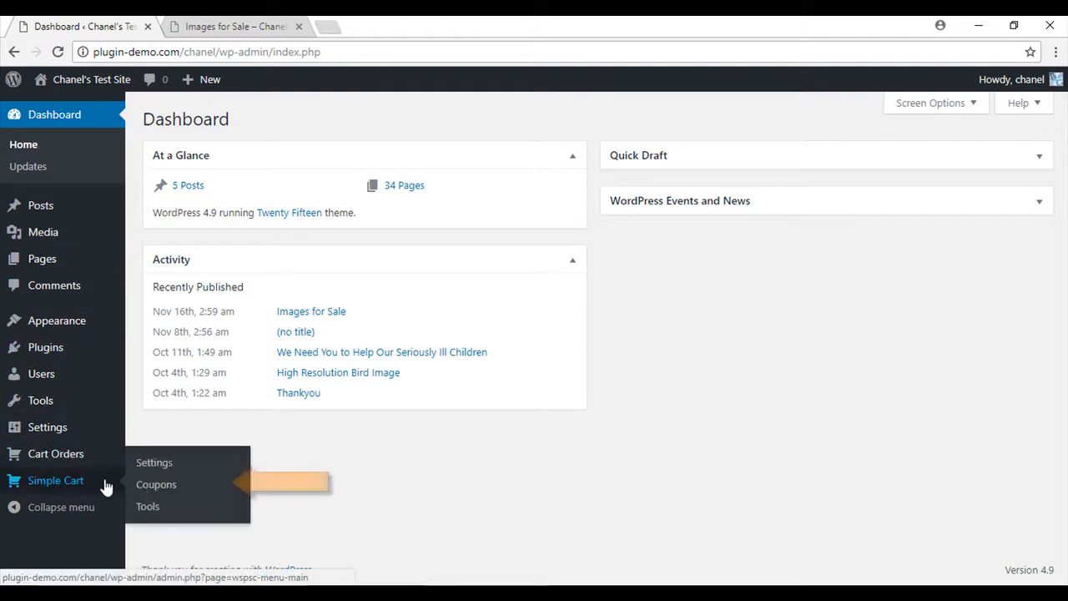
{"action": "left_click", "coordinate": [156, 484]}
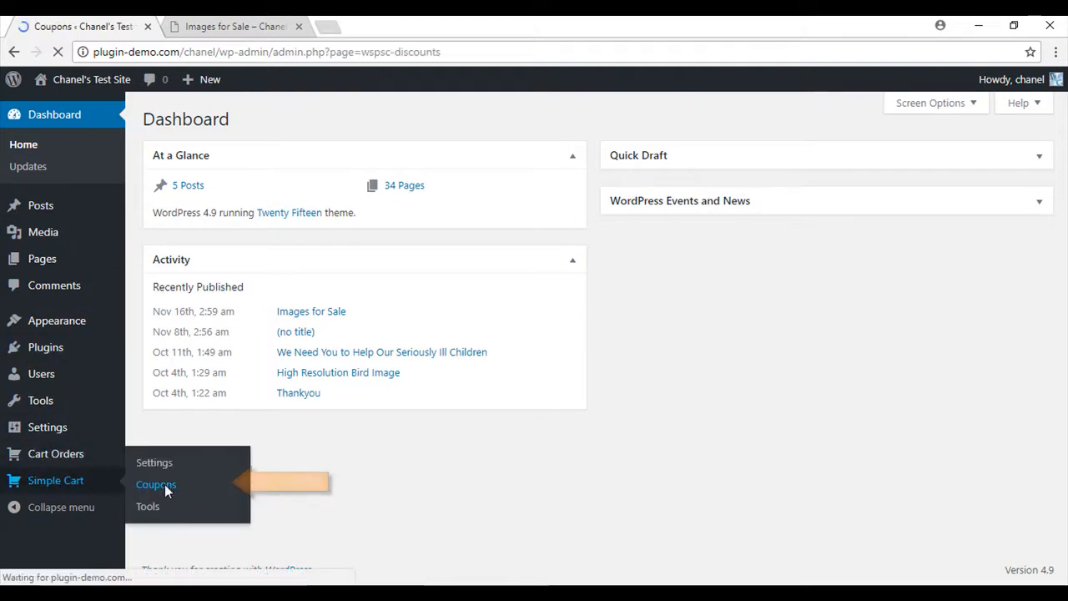
Step: Tick 'Enable Discount Coupon Feature', save with Update, and return to the storefront
{"action": "left_click", "coordinate": [156, 484]}
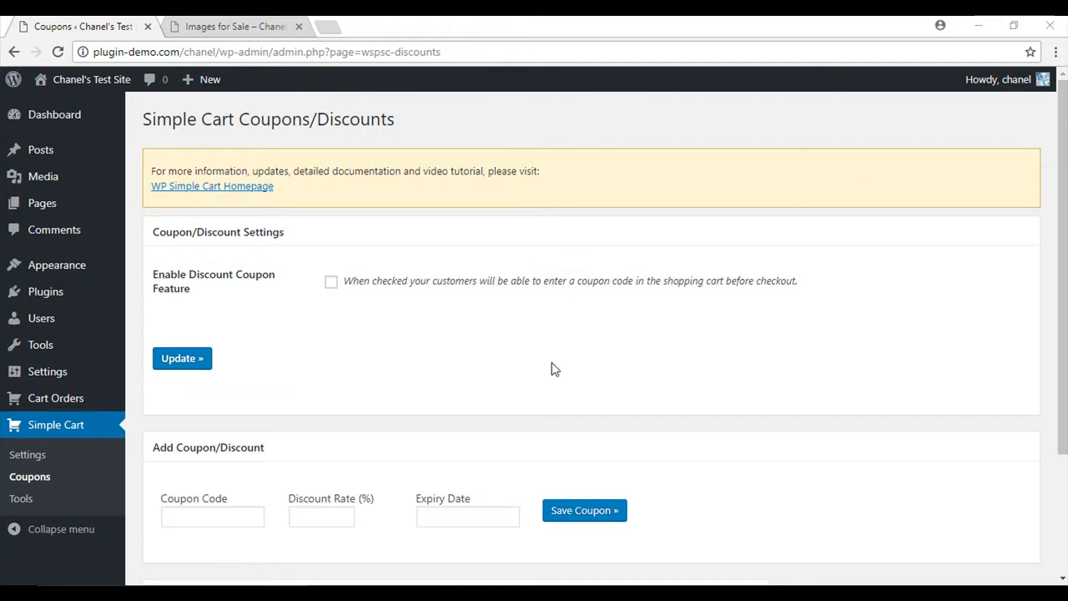
{"action": "mouse_move", "coordinate": [513, 355]}
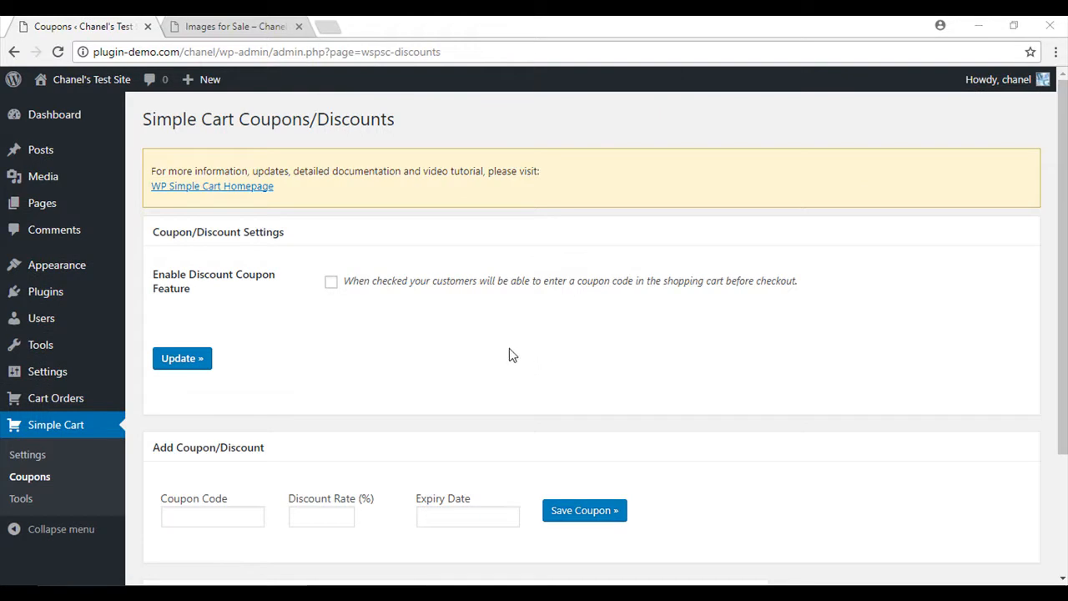
{"action": "left_click", "coordinate": [332, 281]}
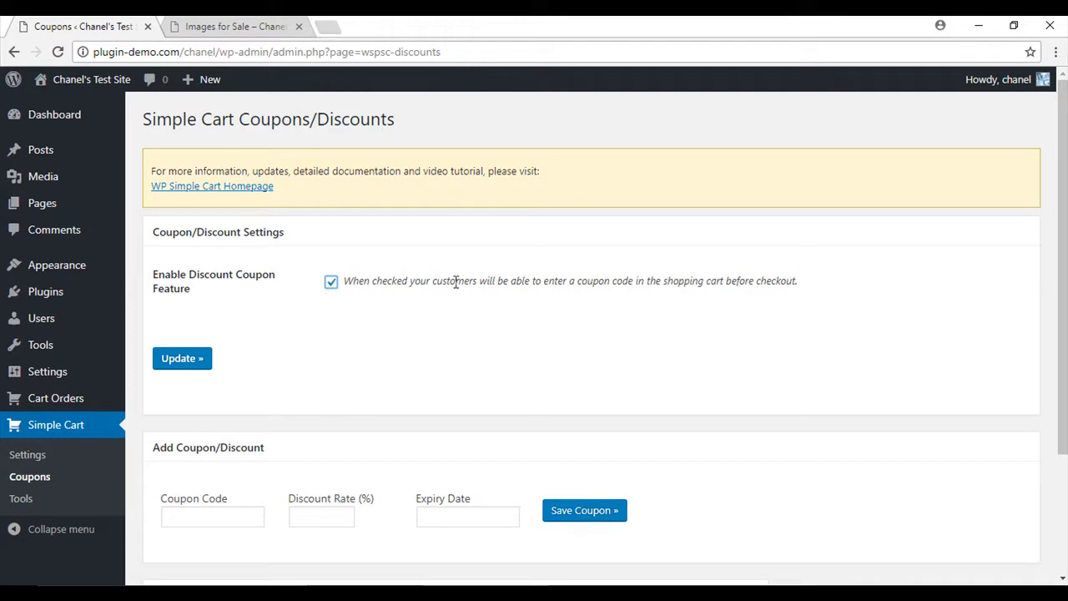
{"action": "mouse_move", "coordinate": [644, 300]}
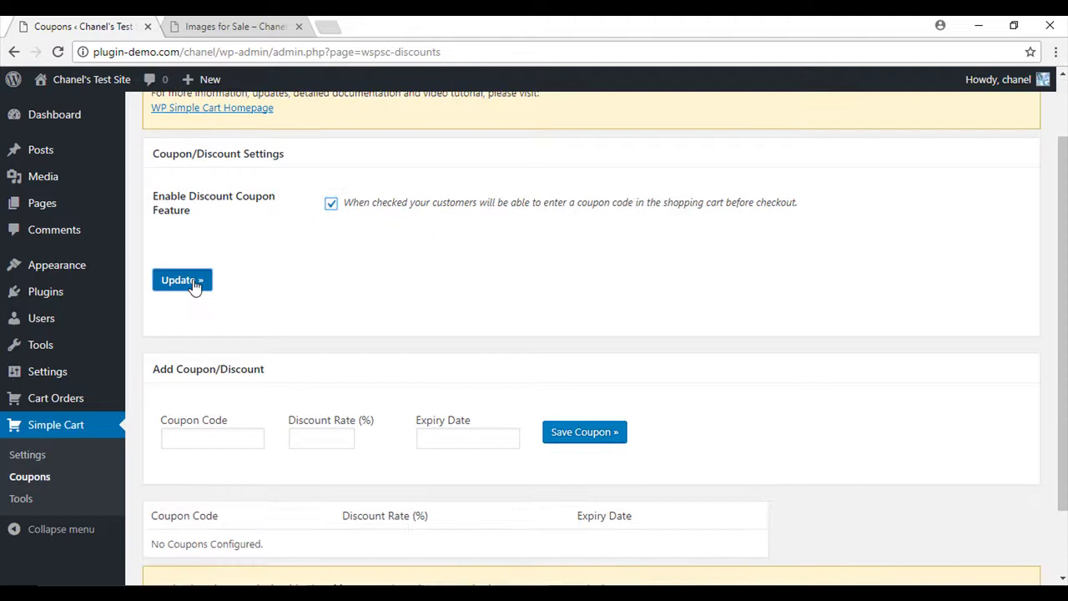
{"action": "left_click", "coordinate": [182, 280]}
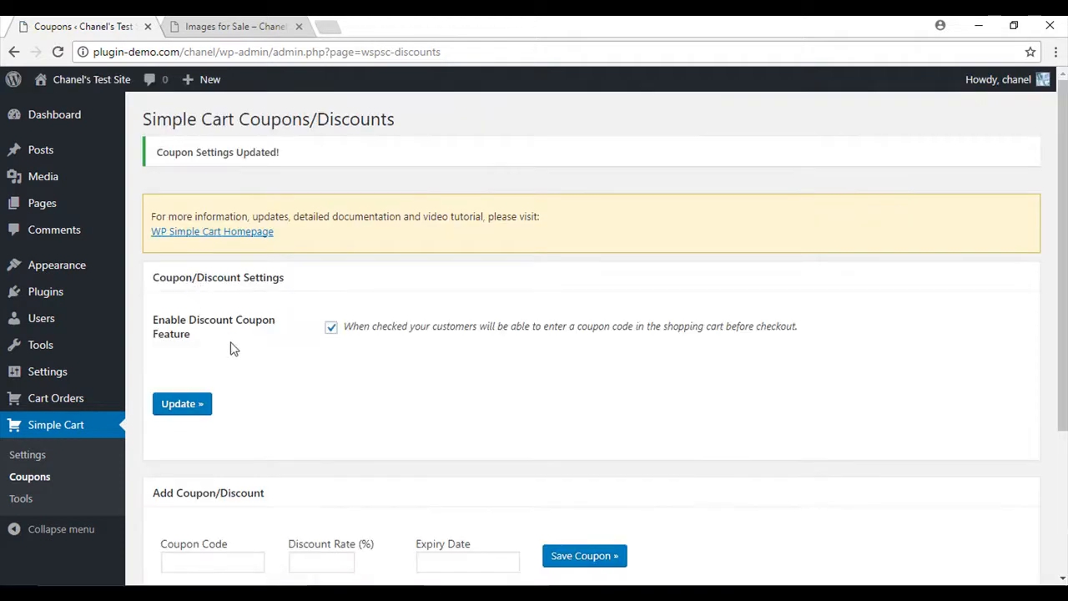
{"action": "mouse_move", "coordinate": [227, 287]}
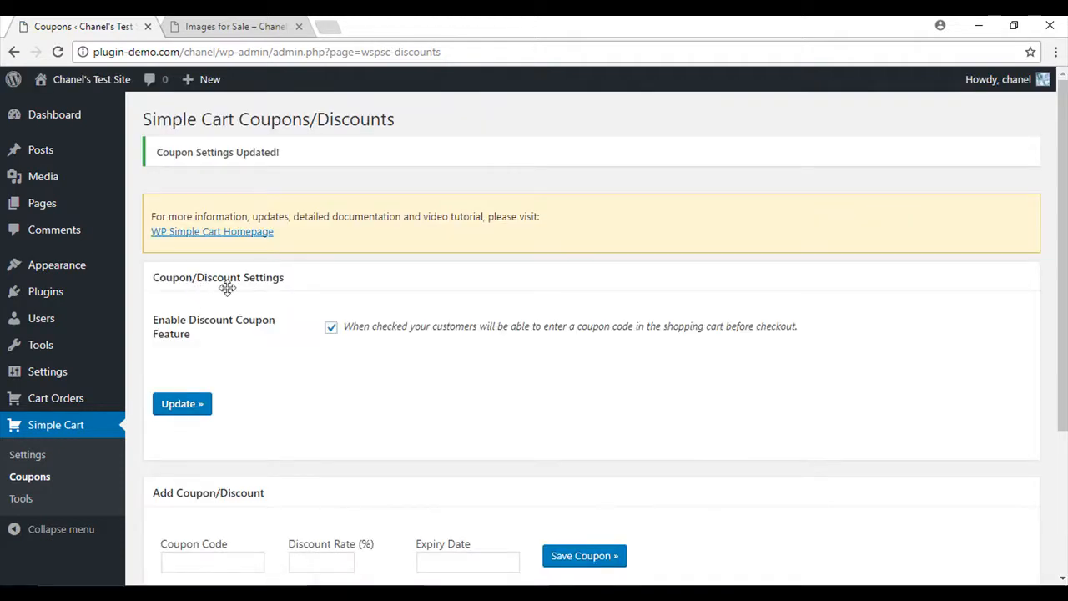
{"action": "left_click", "coordinate": [233, 26]}
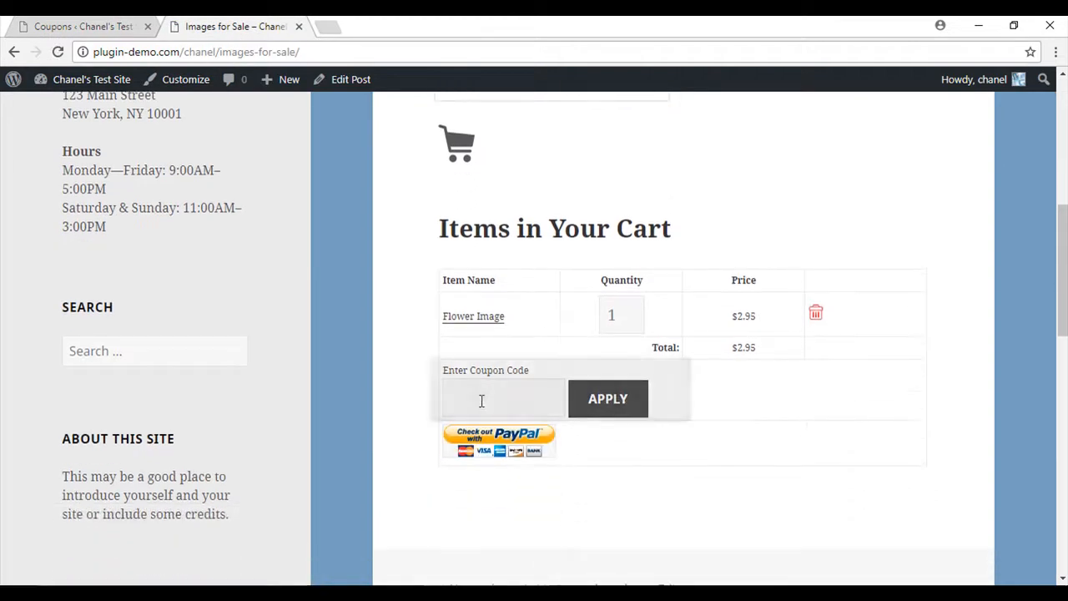
Step: Check the new Enter Coupon Code field in the storefront cart
{"action": "left_click", "coordinate": [503, 398]}
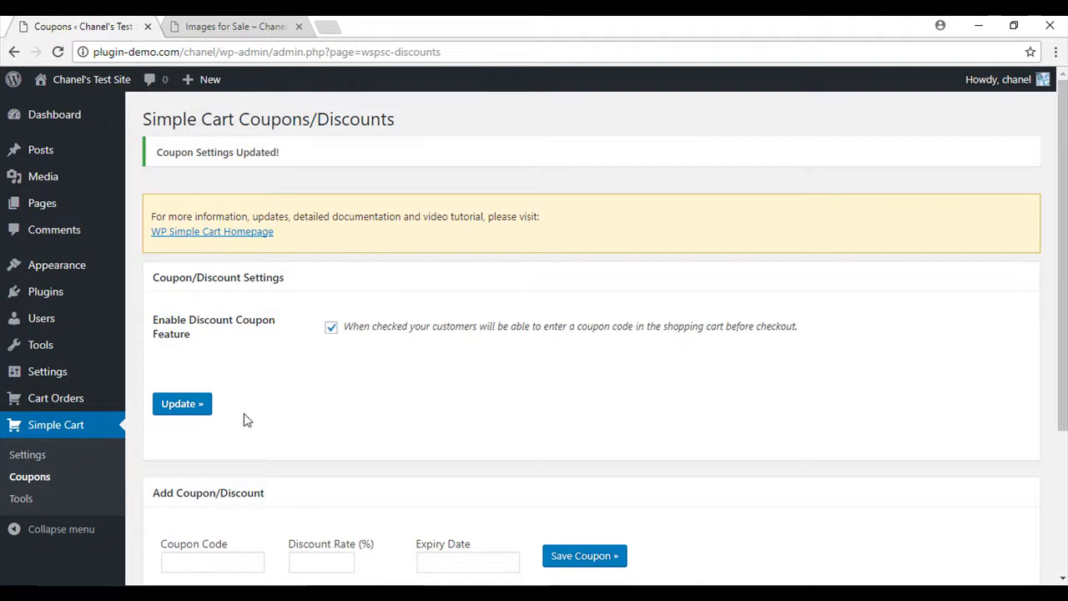
Step: Create coupon 'halfprice' with a 50% rate, expiring 2017-11-30, and save it
{"action": "scroll", "scroll_direction": "down", "scroll_amount": 3}
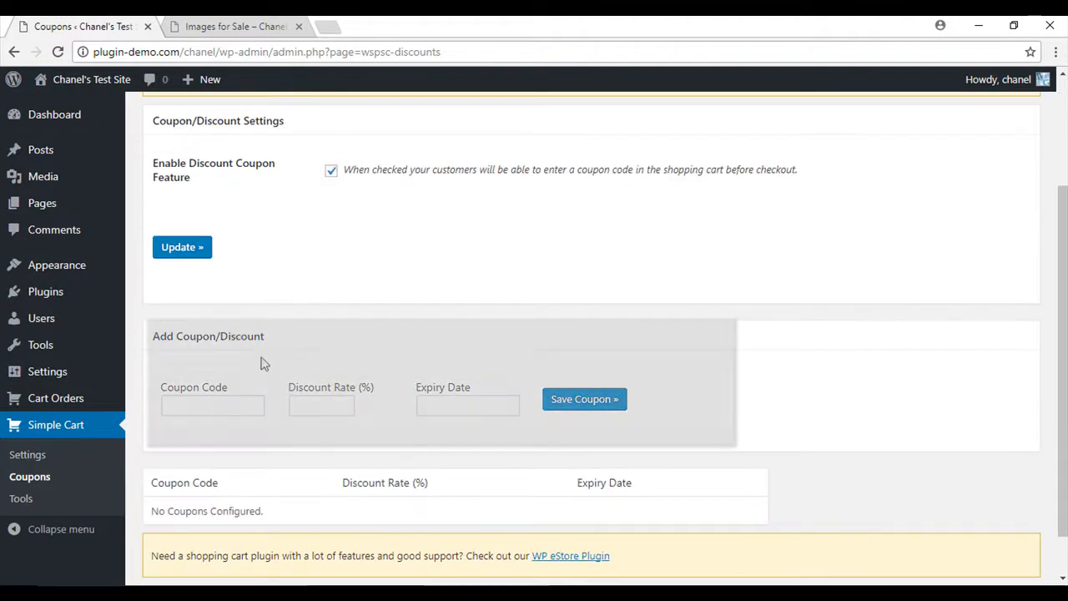
{"action": "left_click", "coordinate": [212, 404]}
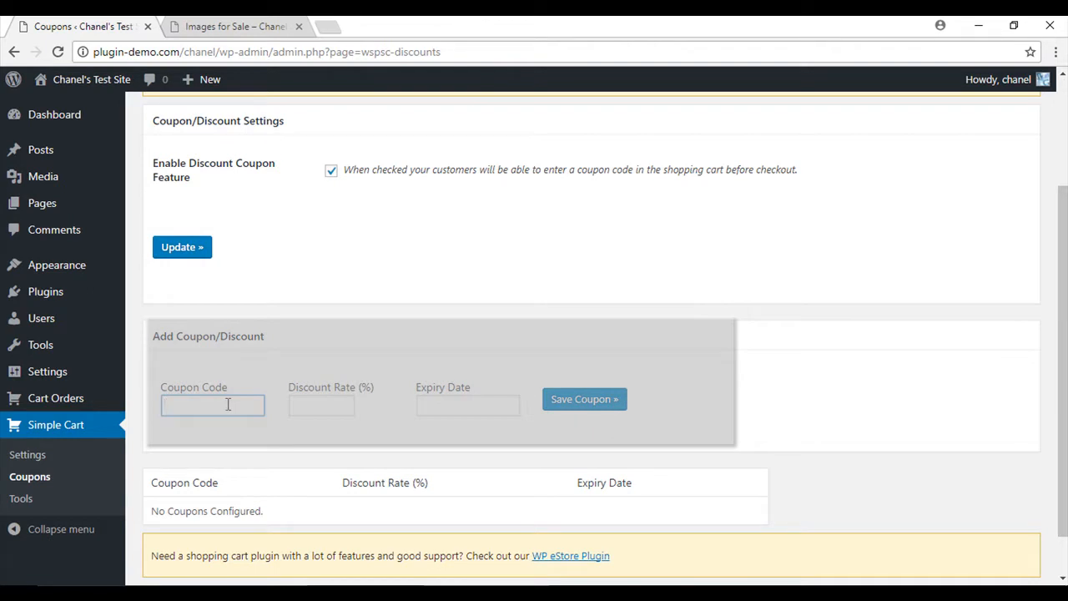
{"action": "type", "text": "halfprice"}
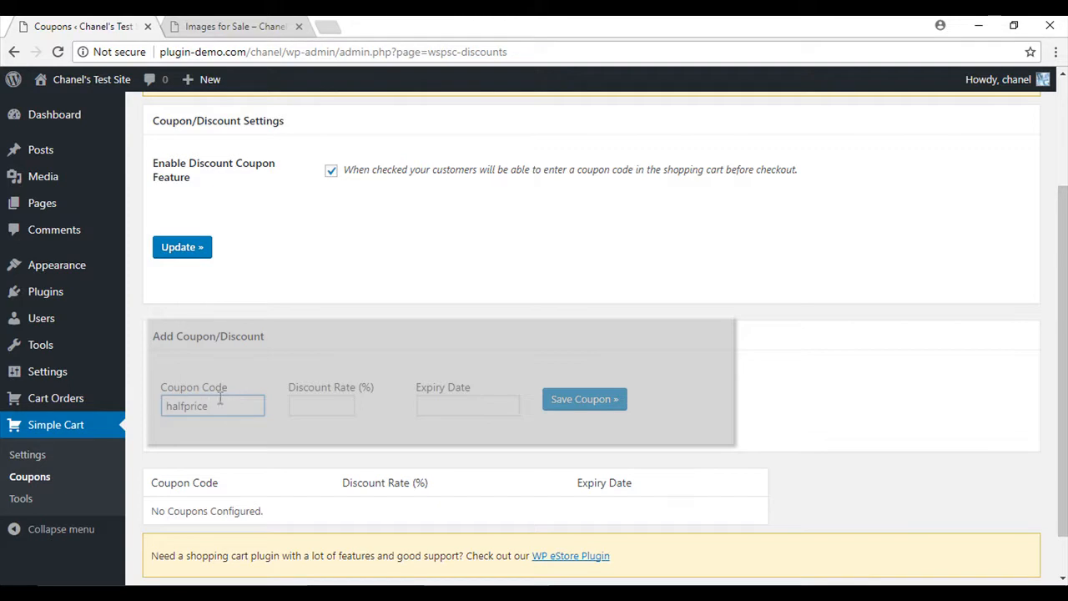
{"action": "double_click", "coordinate": [186, 405]}
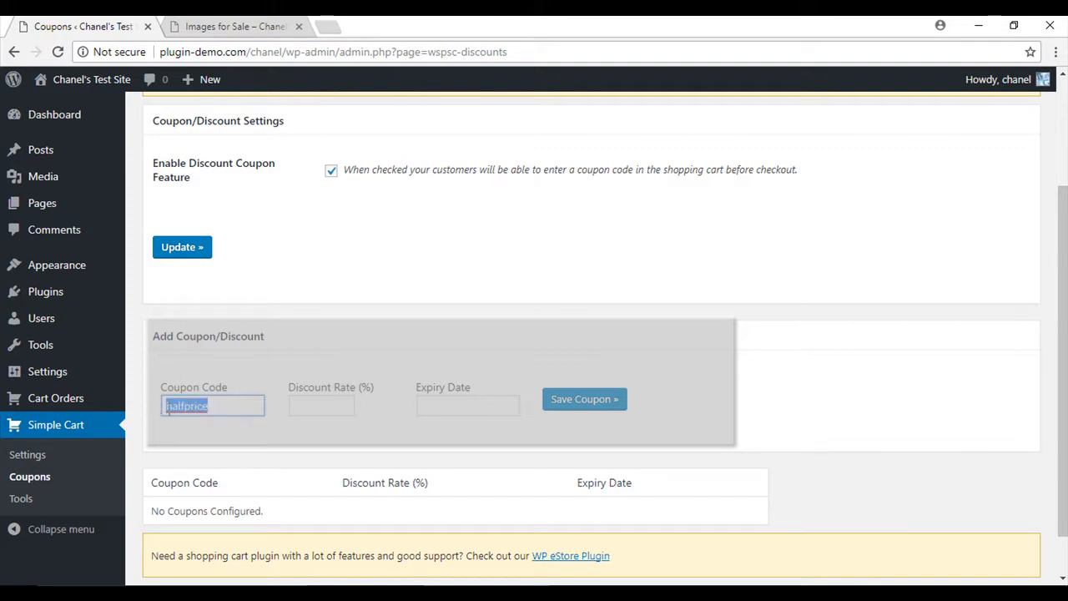
{"action": "left_click", "coordinate": [321, 405]}
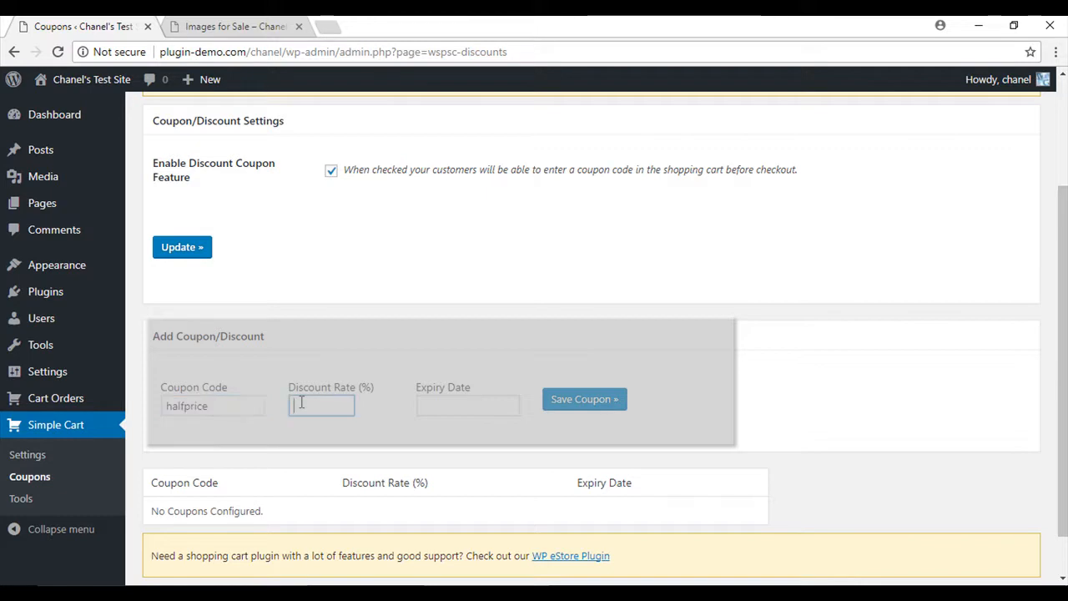
{"action": "type", "text": "50"}
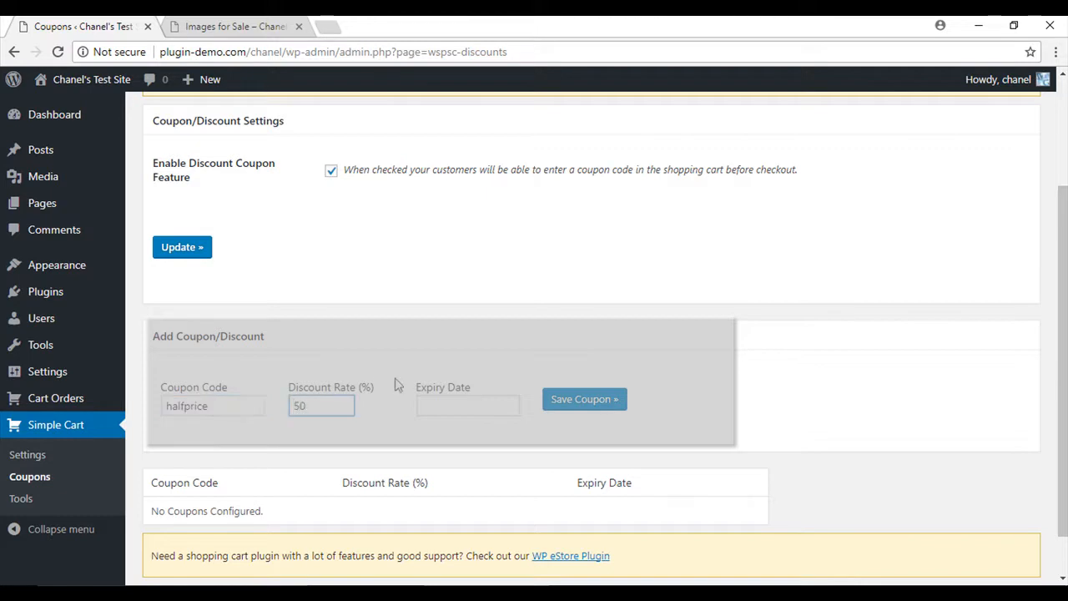
{"action": "left_click", "coordinate": [467, 405]}
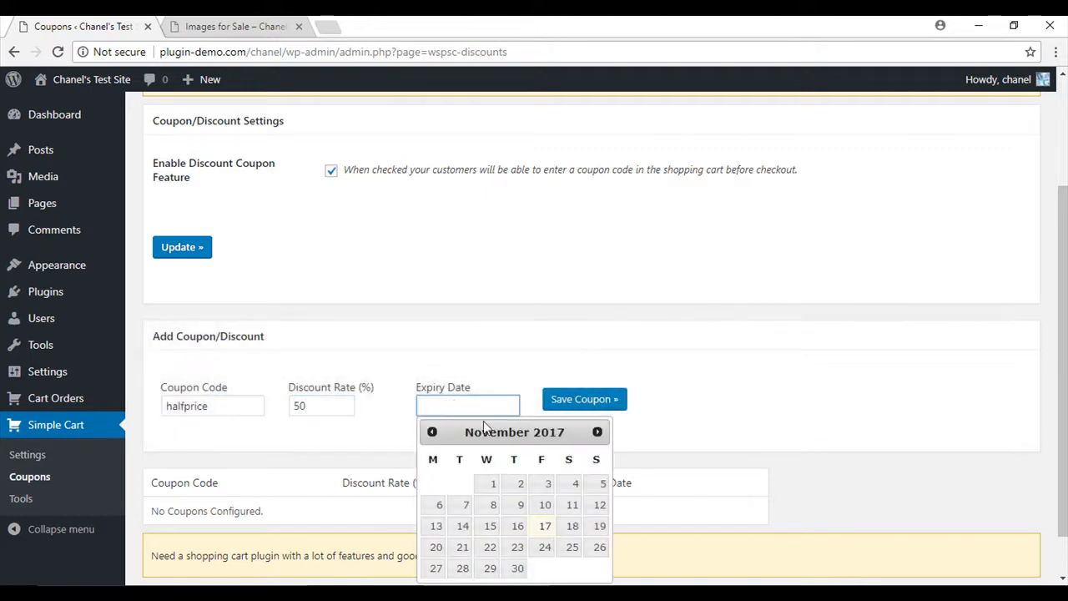
{"action": "left_click", "coordinate": [518, 569]}
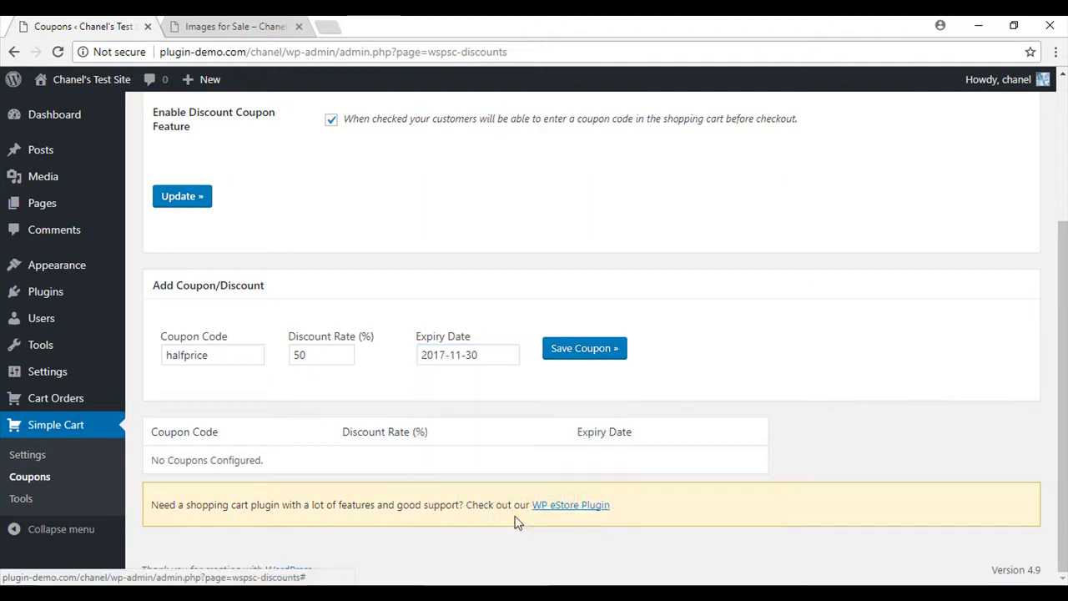
{"action": "left_click", "coordinate": [584, 348]}
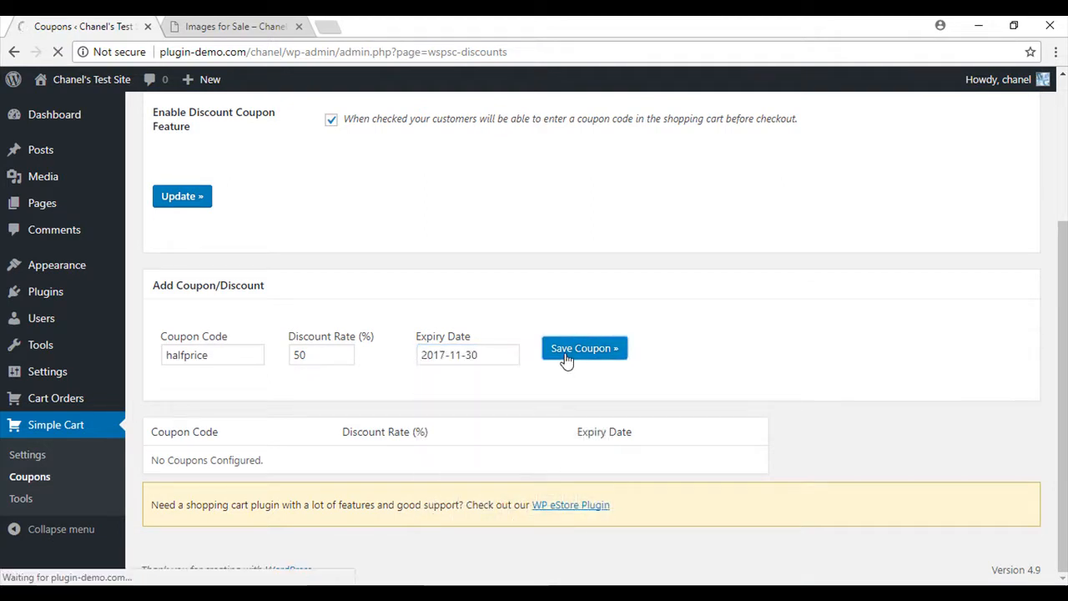
{"action": "left_click", "coordinate": [584, 348]}
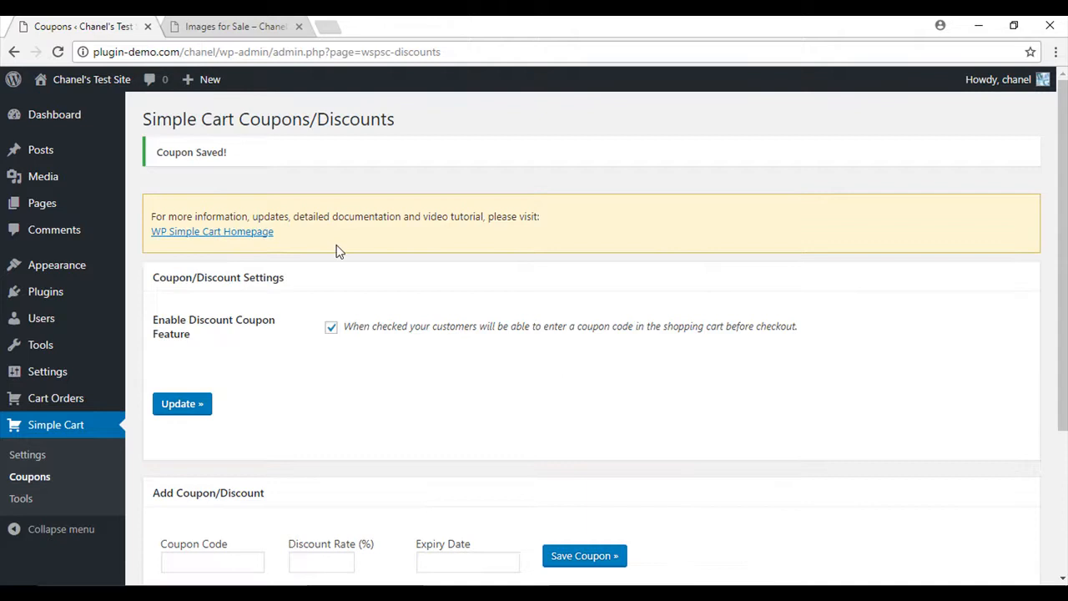
{"action": "left_click", "coordinate": [233, 26]}
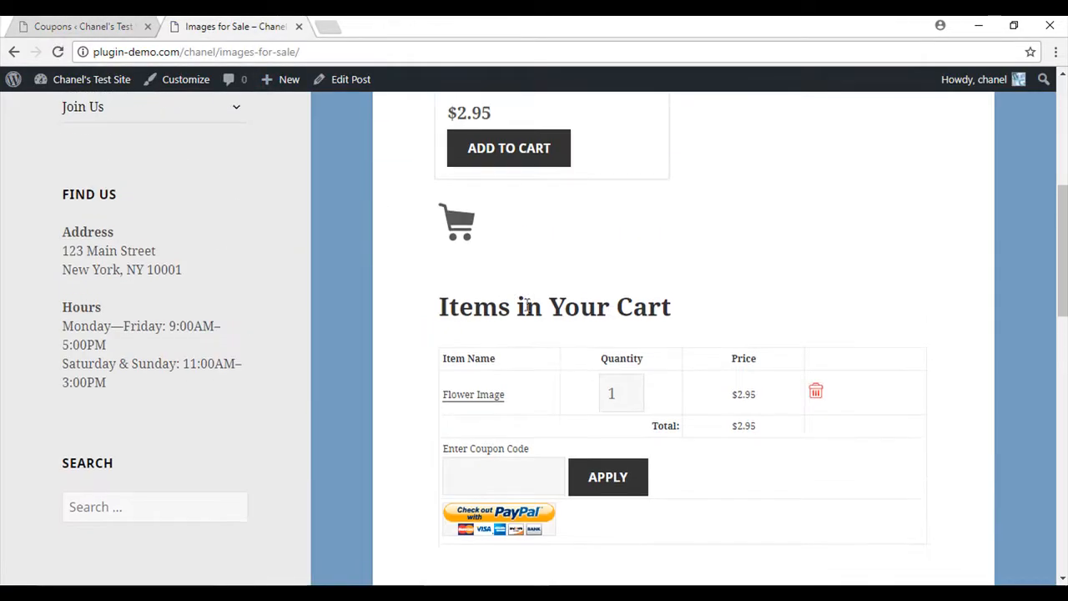
Step: Apply 'halfprice' in the cart, dropping the Flower Image total to $1.48
{"action": "left_click", "coordinate": [503, 476]}
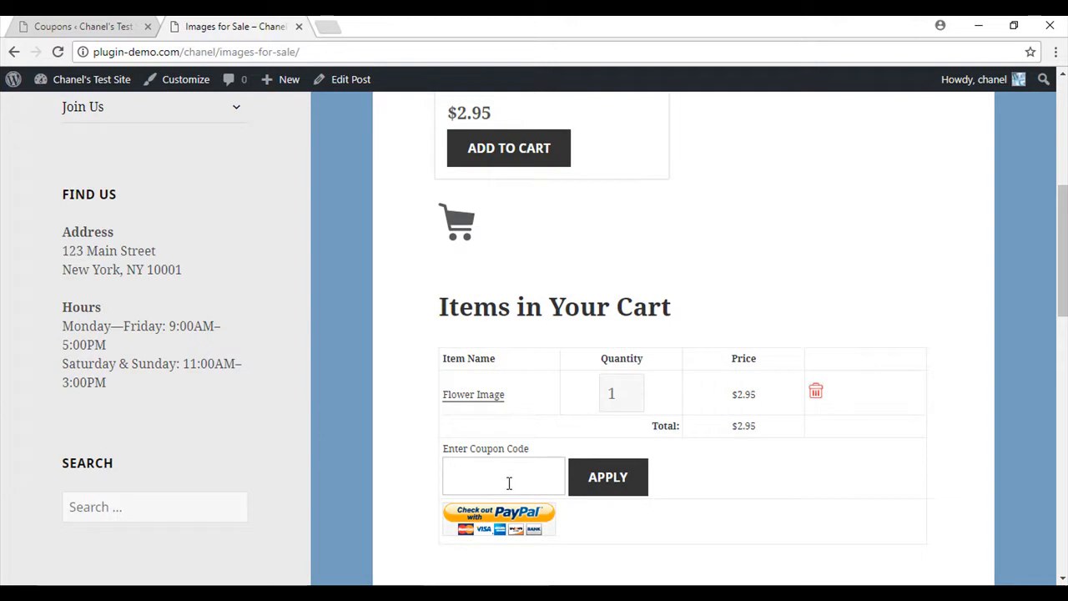
{"action": "type", "text": "halfprice"}
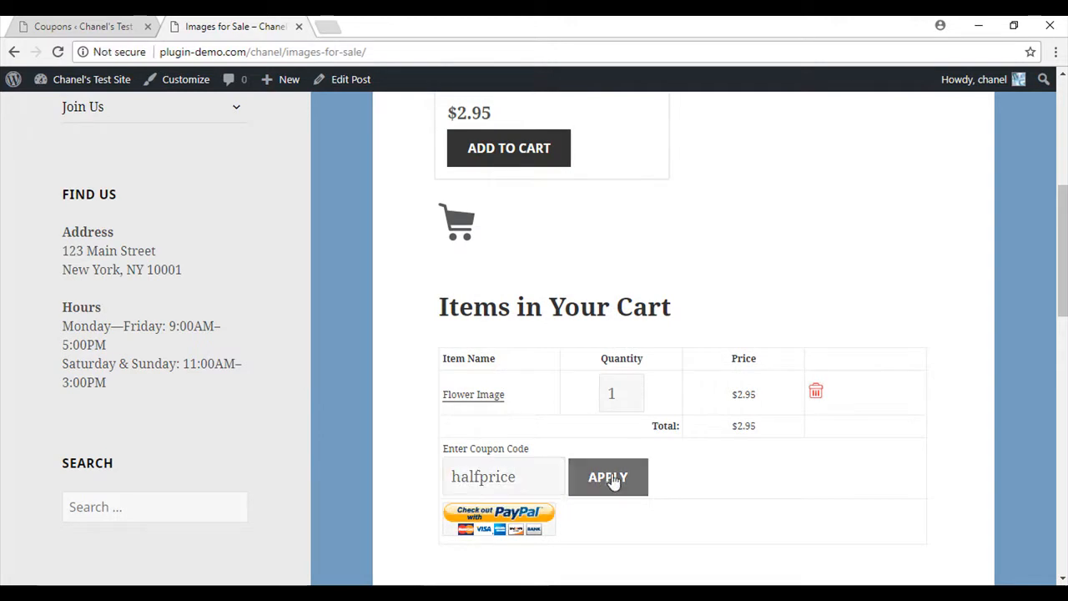
{"action": "left_click", "coordinate": [607, 477]}
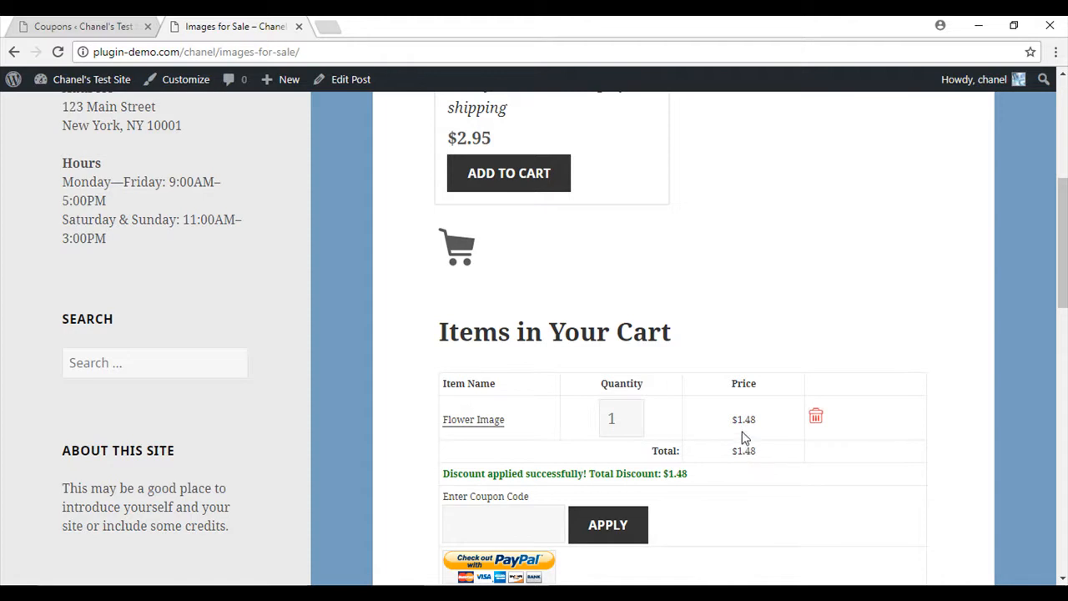
{"action": "scroll", "scroll_direction": "down", "scroll_amount": 3}
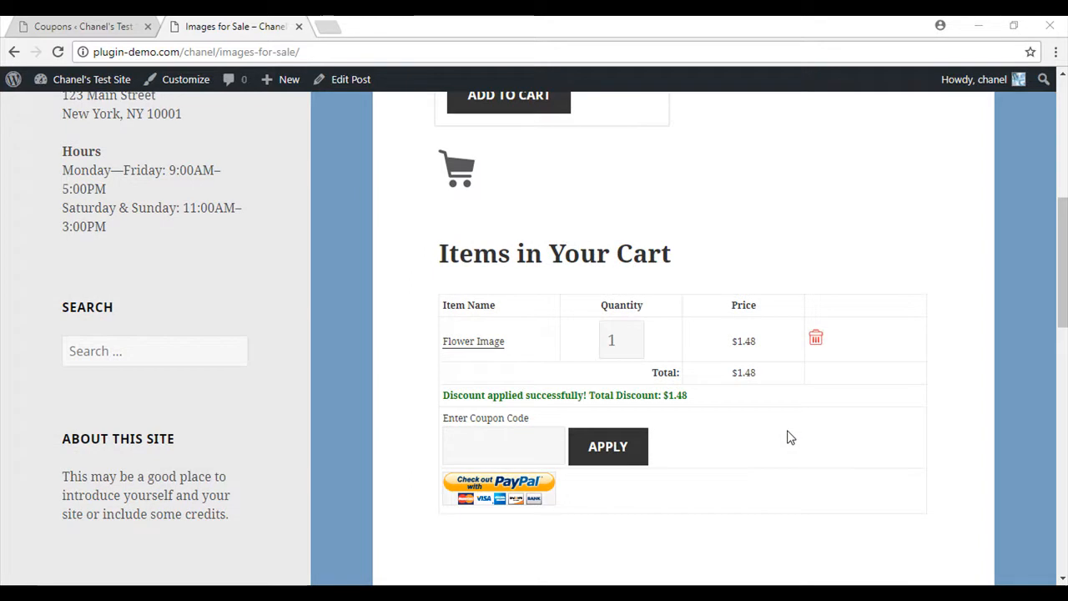
{"action": "mouse_move", "coordinate": [514, 509]}
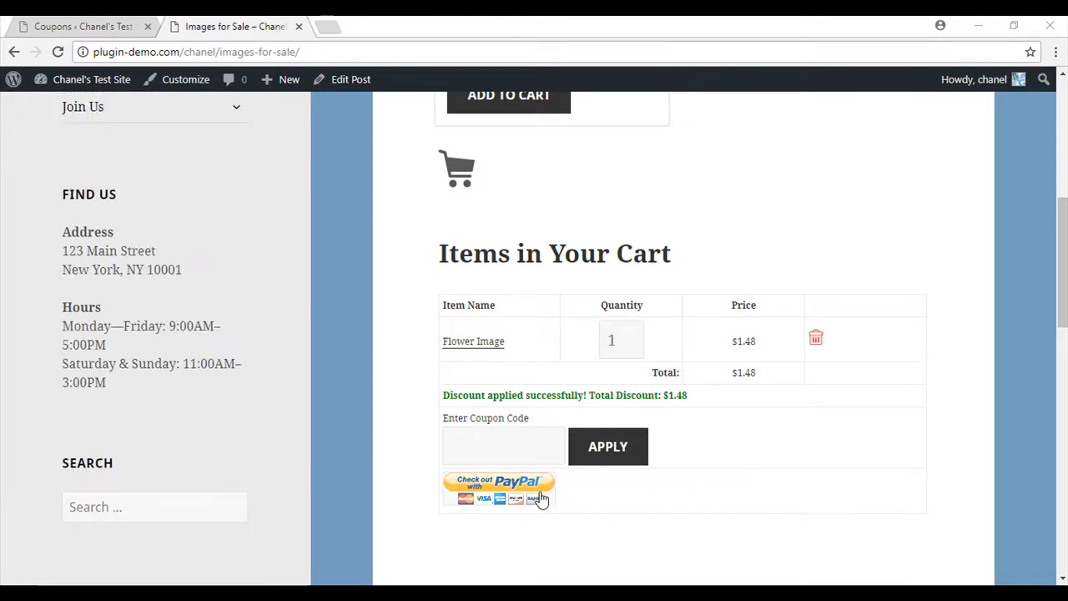
{"action": "left_click", "coordinate": [81, 26]}
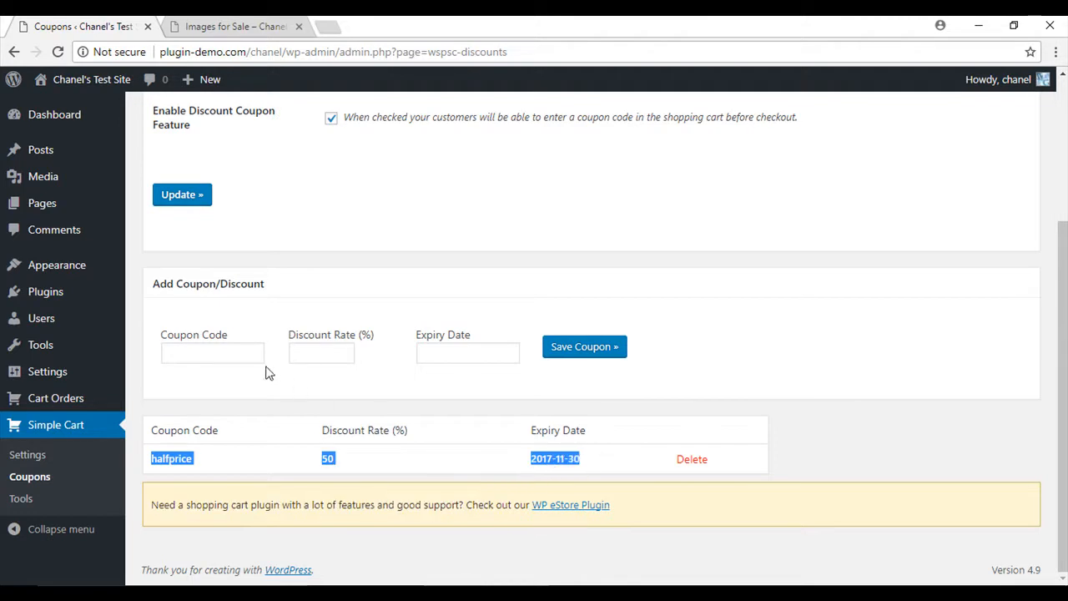
Step: Save coupon '10percentoff' with a 10% rate, expiring 2017-11-18
{"action": "left_click", "coordinate": [212, 352]}
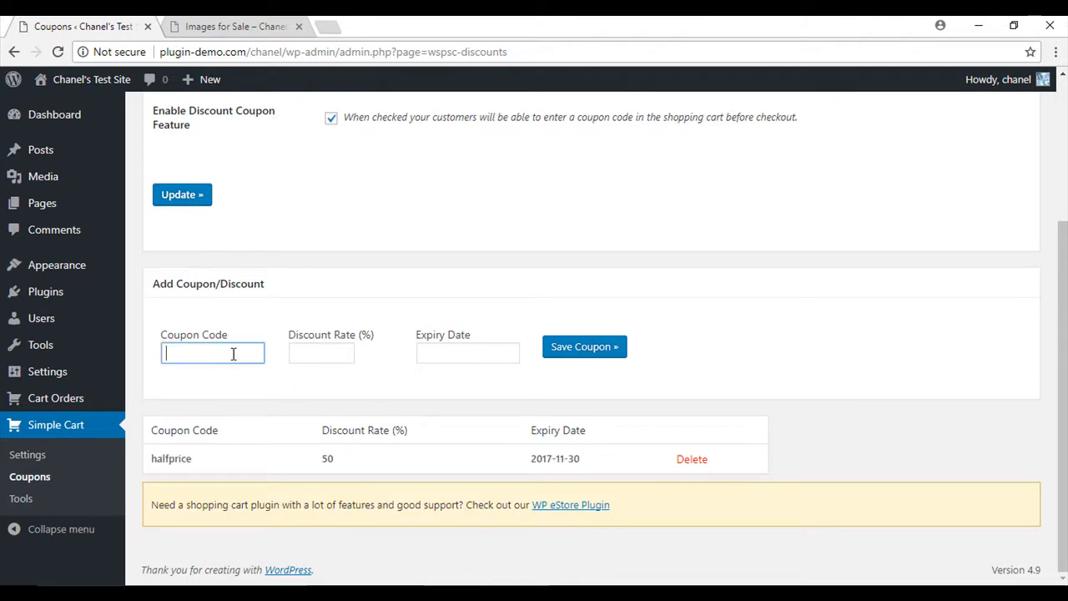
{"action": "type", "text": "10percentoff"}
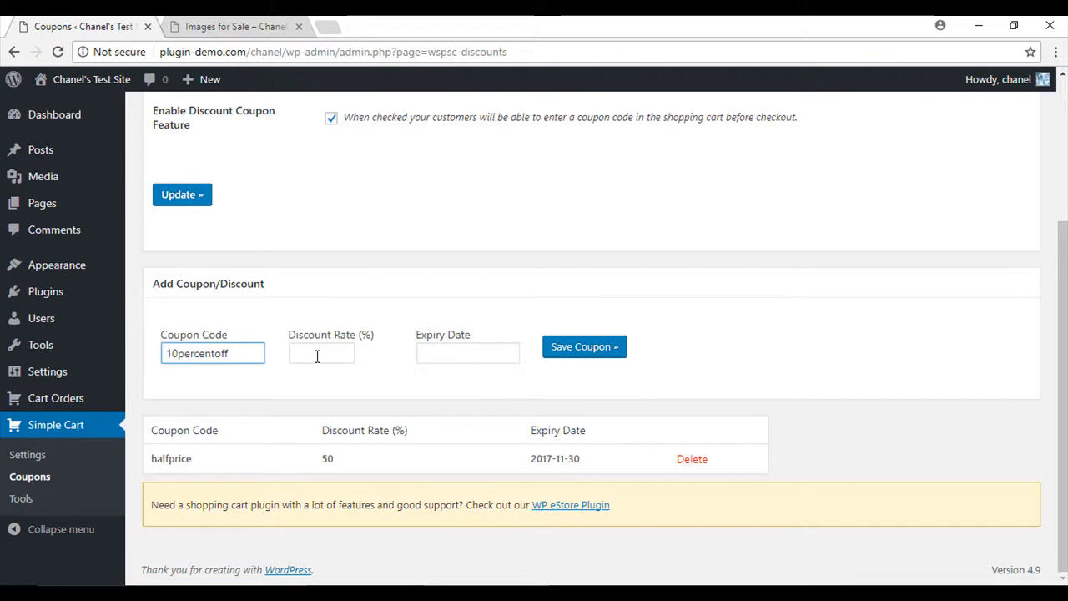
{"action": "type", "text": "1"}
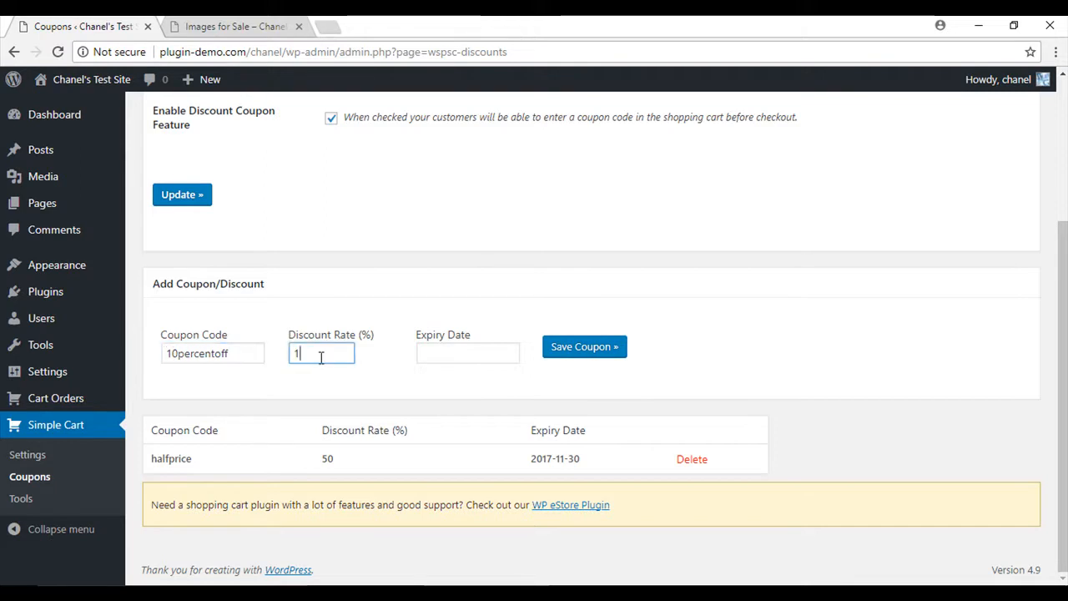
{"action": "left_click", "coordinate": [467, 353]}
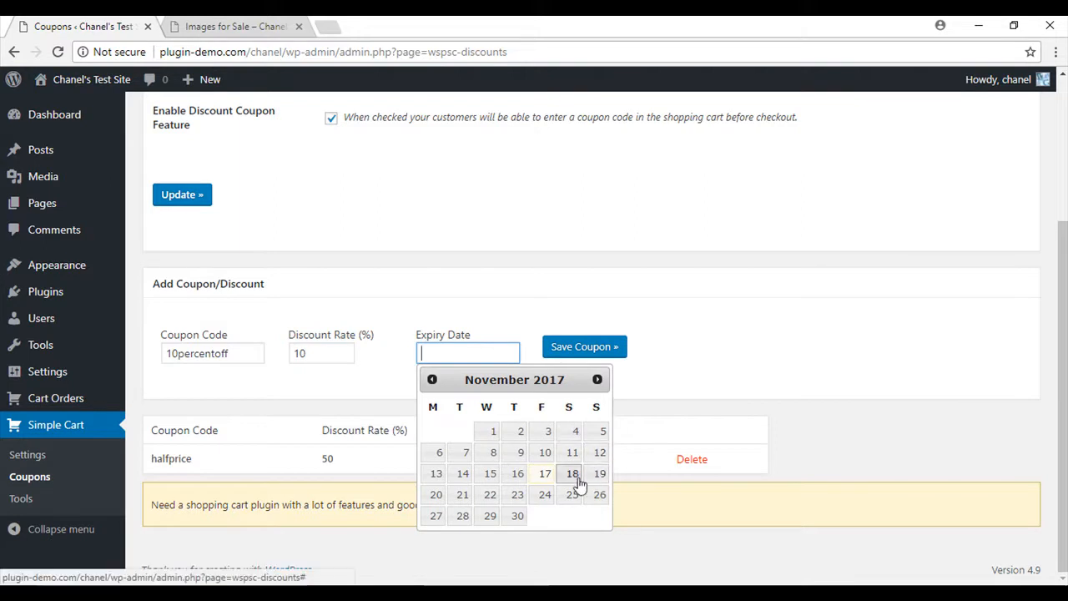
{"action": "left_click", "coordinate": [572, 473]}
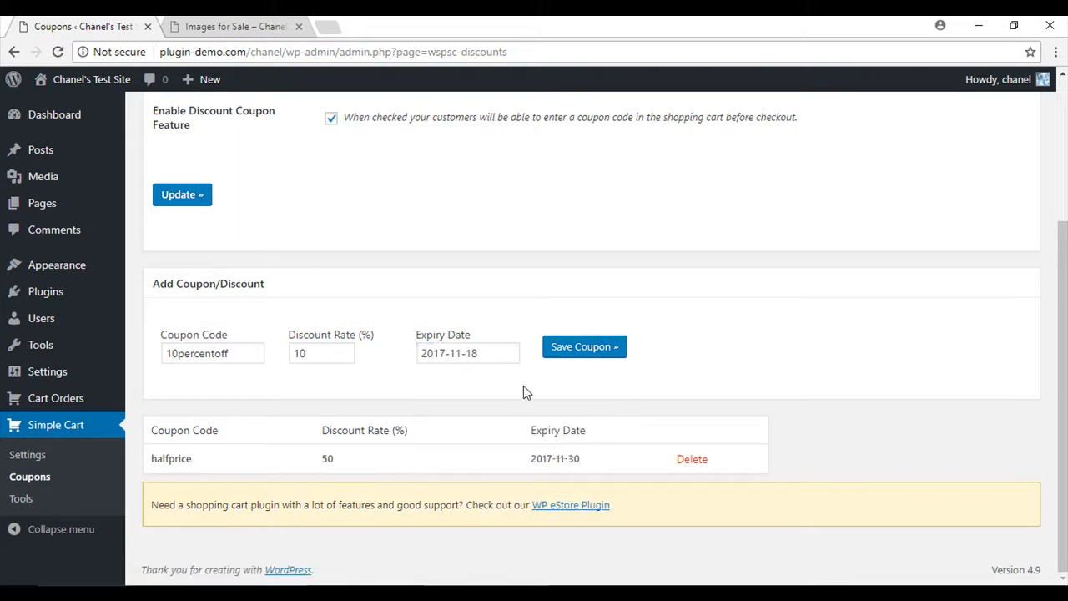
{"action": "left_click", "coordinate": [584, 346]}
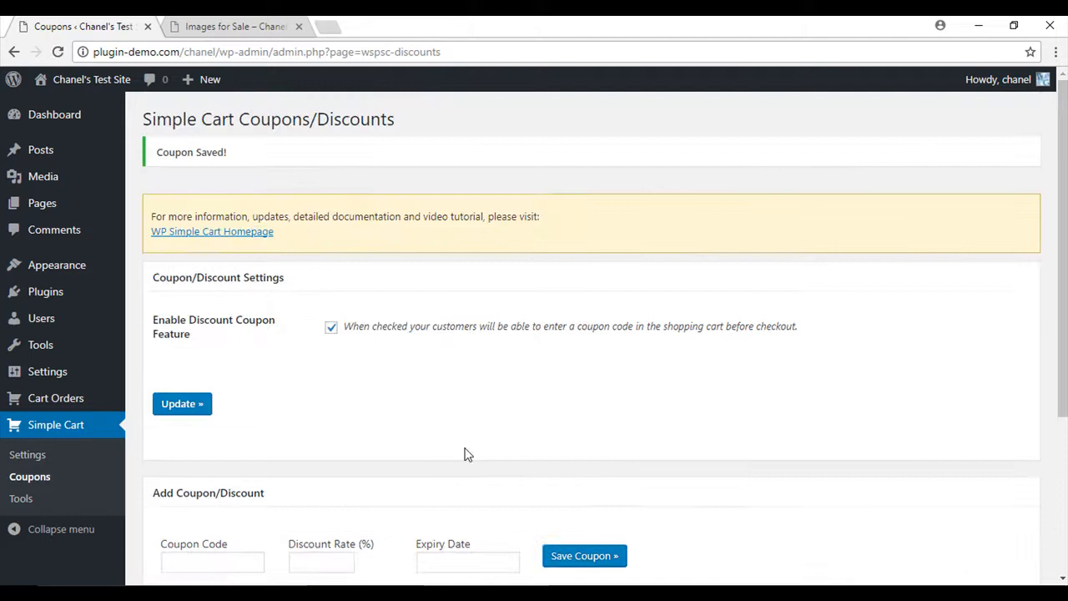
{"action": "scroll", "scroll_direction": "down", "scroll_amount": 3}
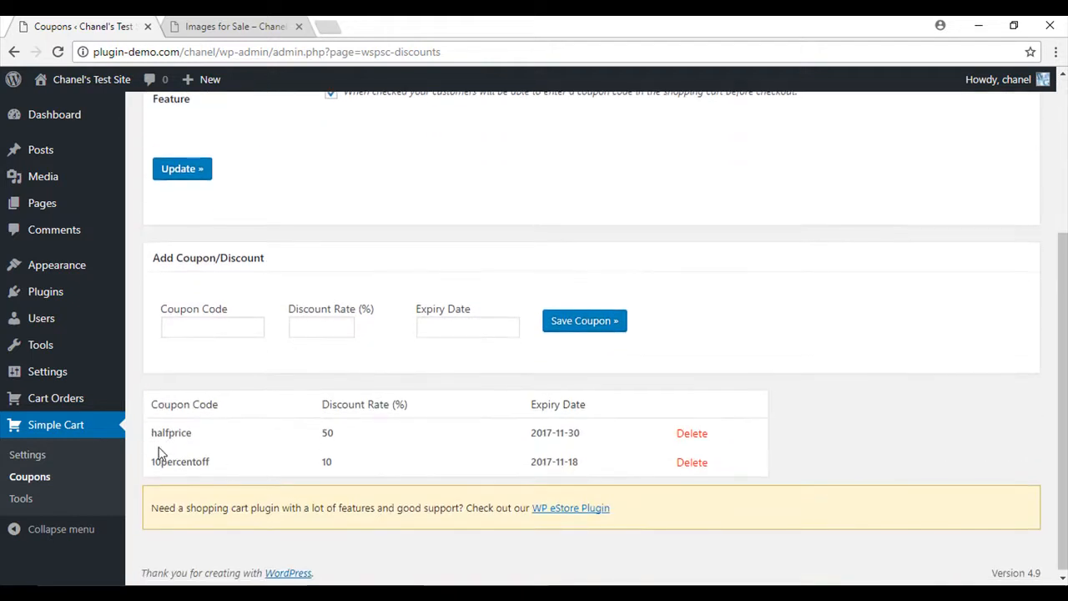
{"action": "mouse_move", "coordinate": [223, 472]}
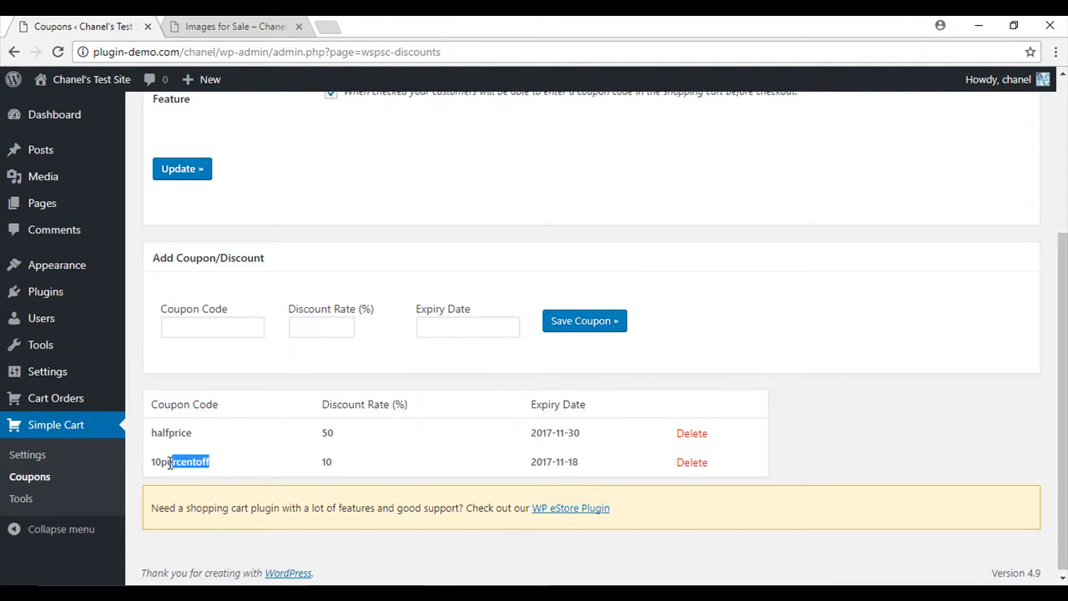
{"action": "double_click", "coordinate": [179, 461]}
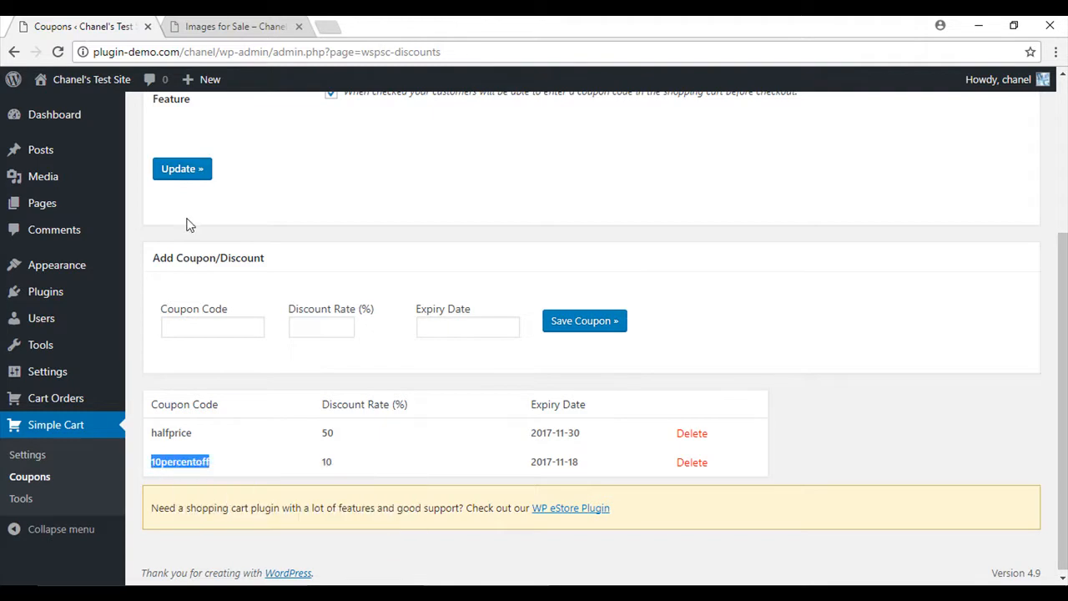
{"action": "left_click", "coordinate": [234, 26]}
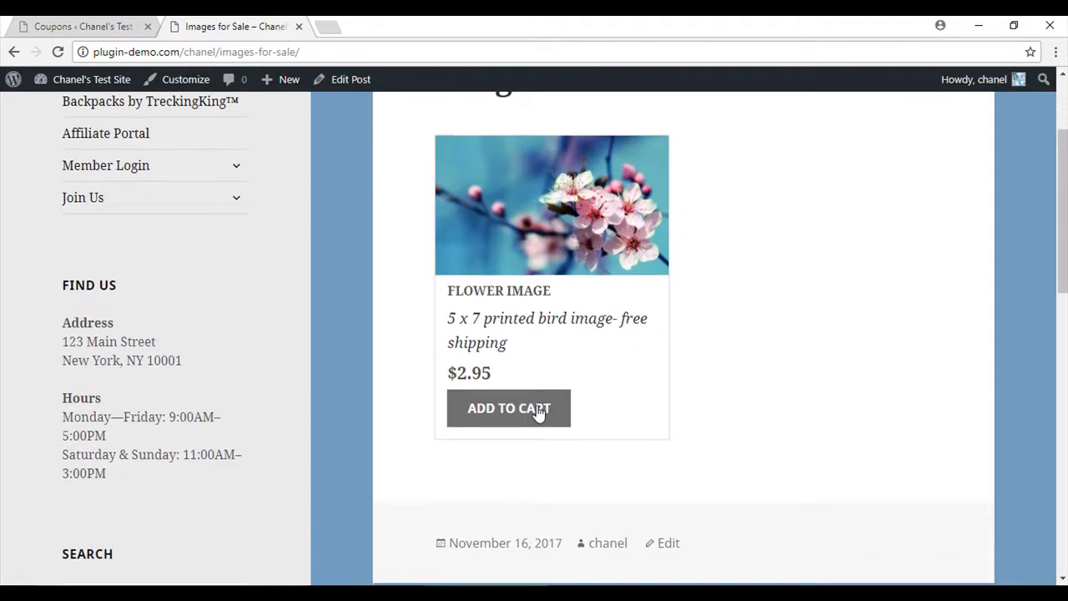
Step: Re-add the Flower Image and enter '10percentoff', giving $0.30 off and a $2.66 total
{"action": "left_click", "coordinate": [508, 408]}
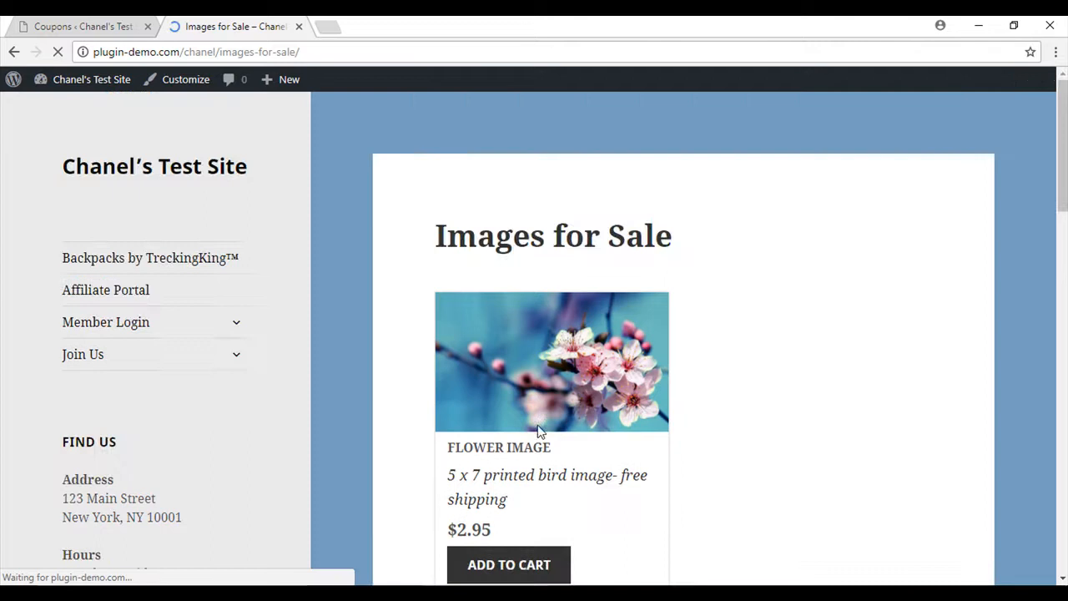
{"action": "left_click", "coordinate": [508, 565]}
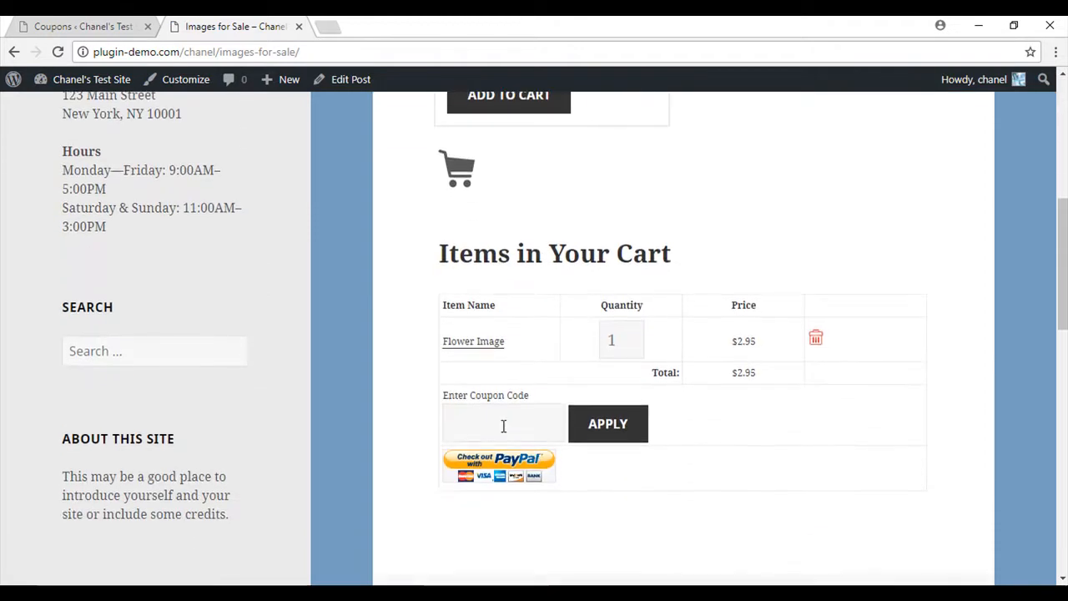
{"action": "type", "text": "10percentoff"}
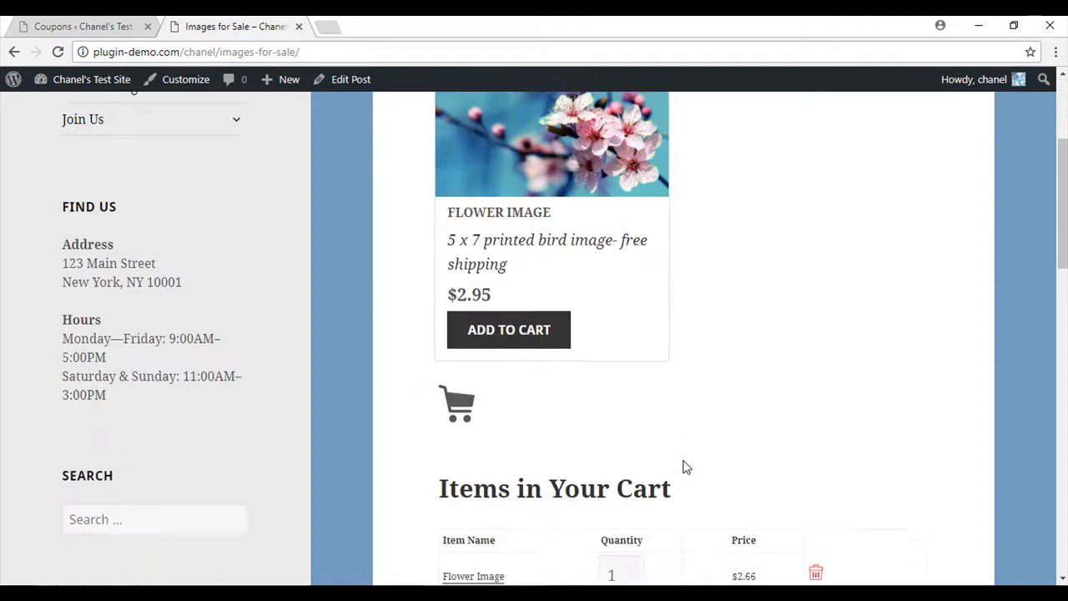
{"action": "scroll", "scroll_direction": "down", "scroll_amount": 3}
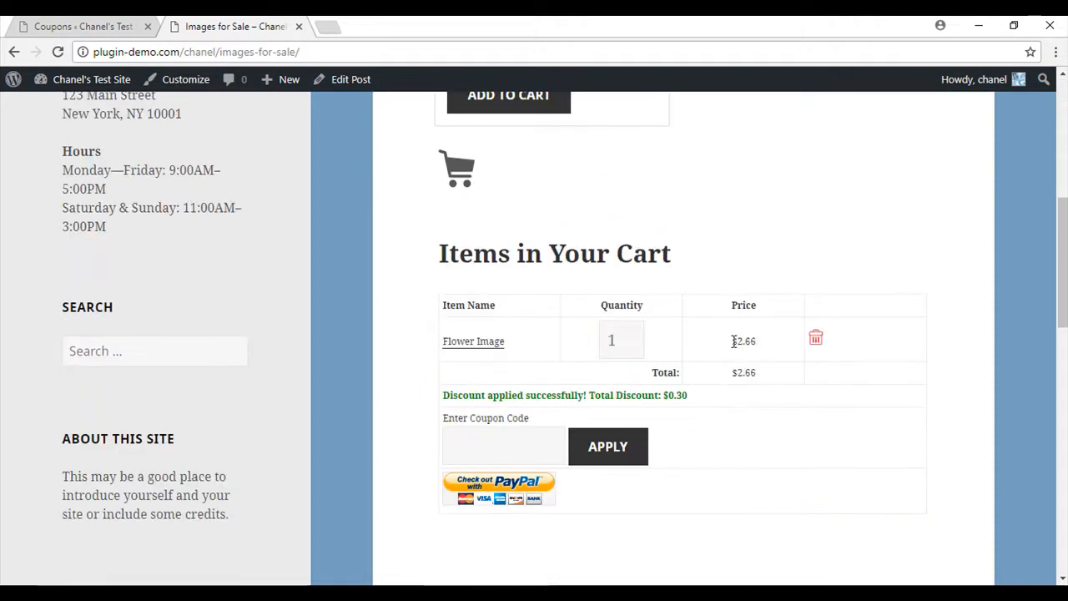
{"action": "double_click", "coordinate": [743, 340]}
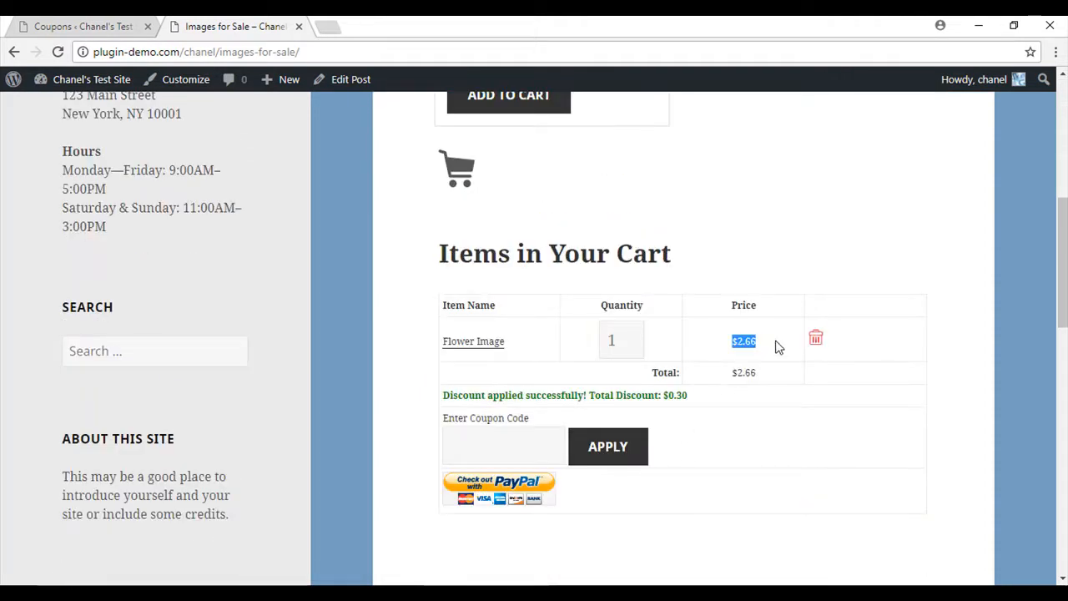